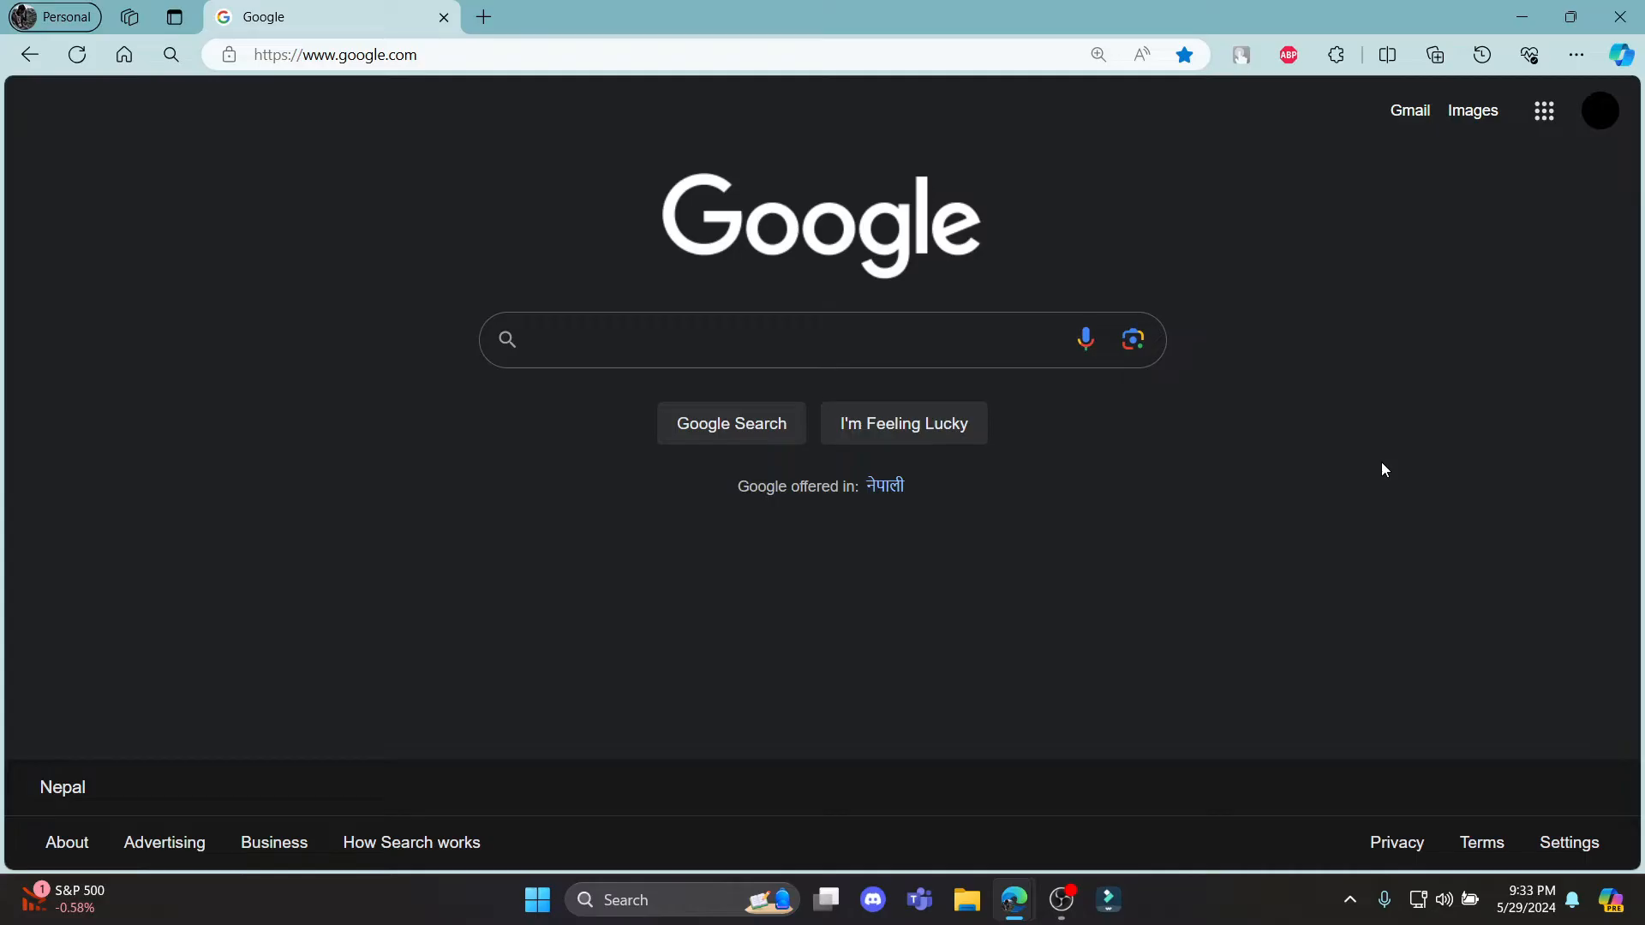
{"action": "mouse_move", "coordinate": [1597, 496]}
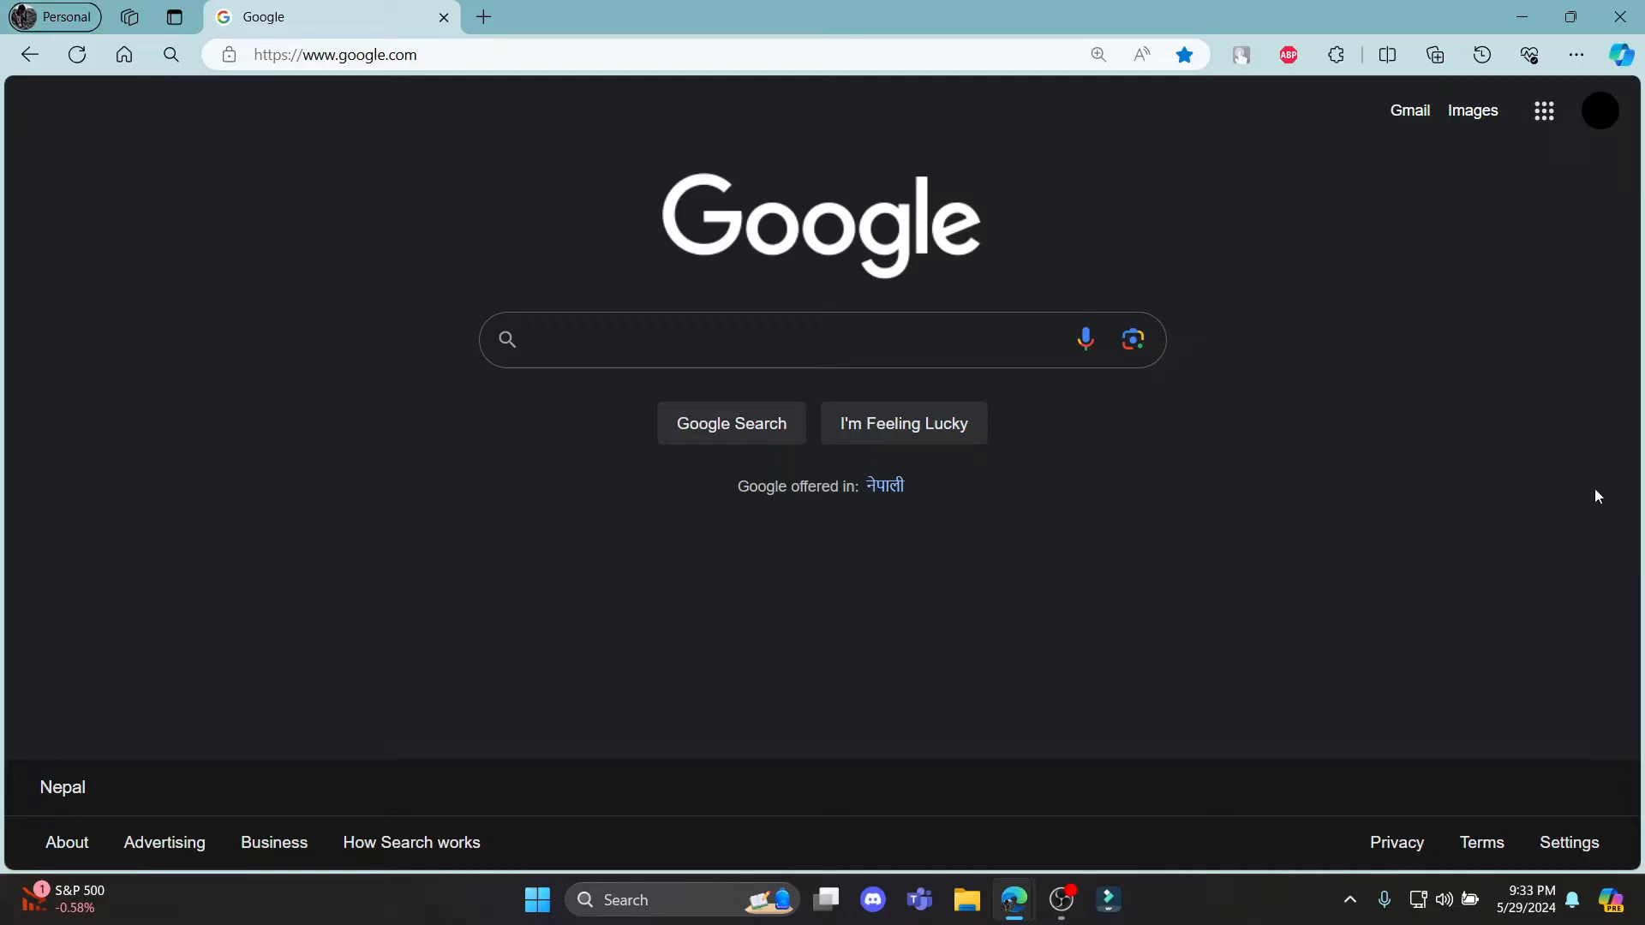
{"action": "mouse_move", "coordinate": [1528, 477]}
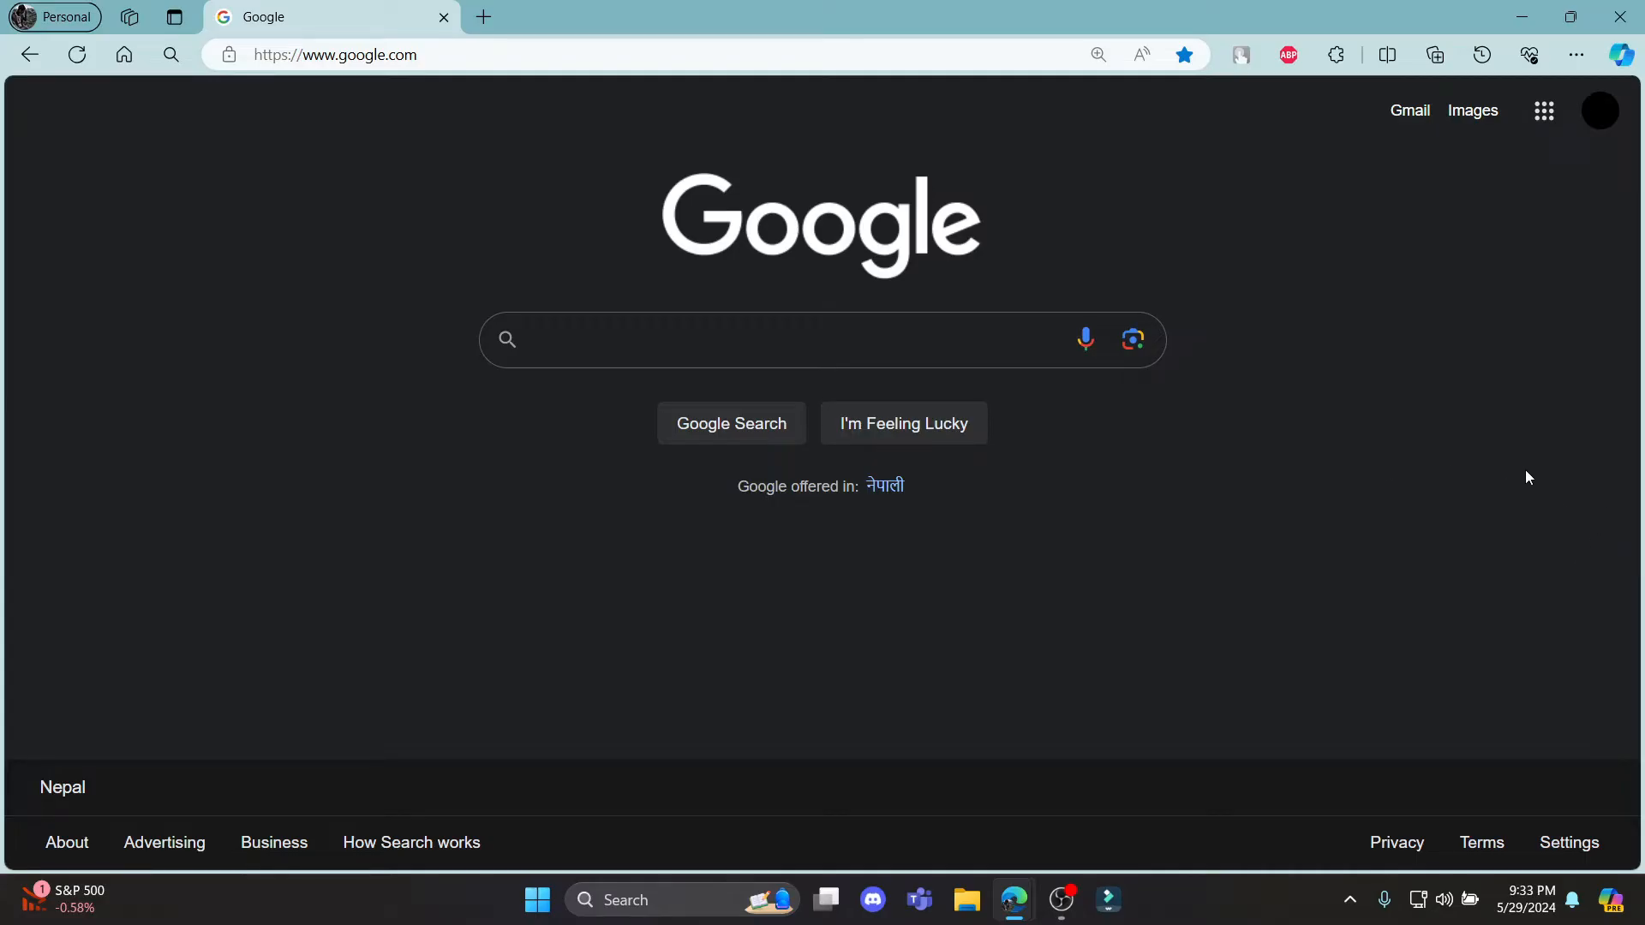
{"action": "mouse_move", "coordinate": [1531, 466]}
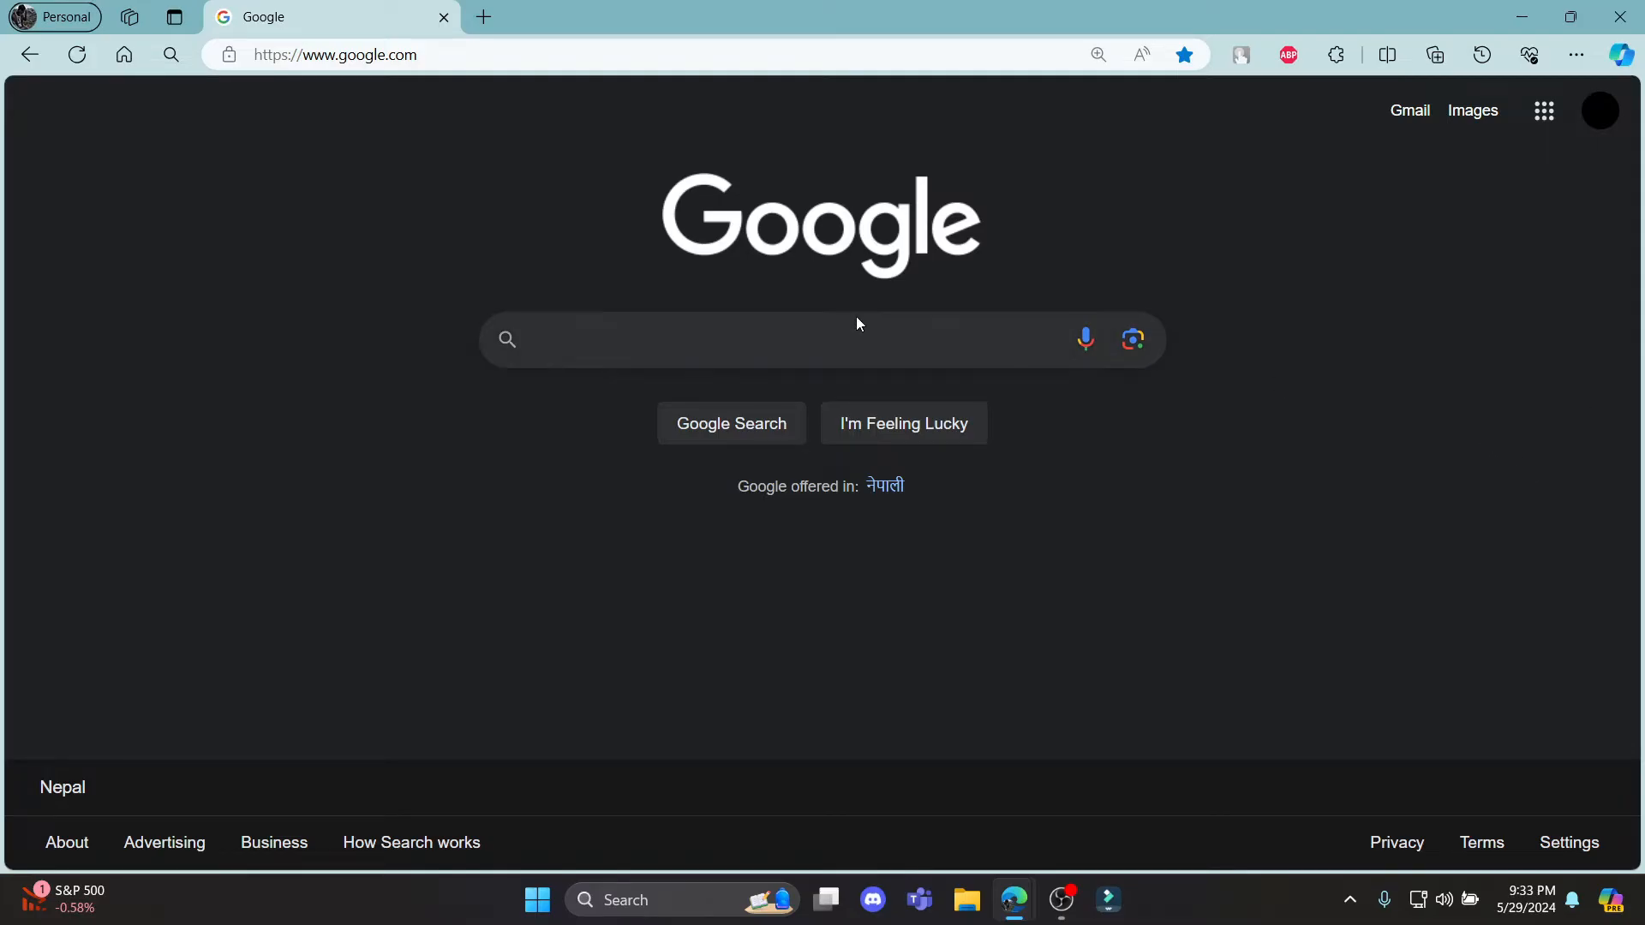
{"action": "mouse_move", "coordinate": [884, 352]}
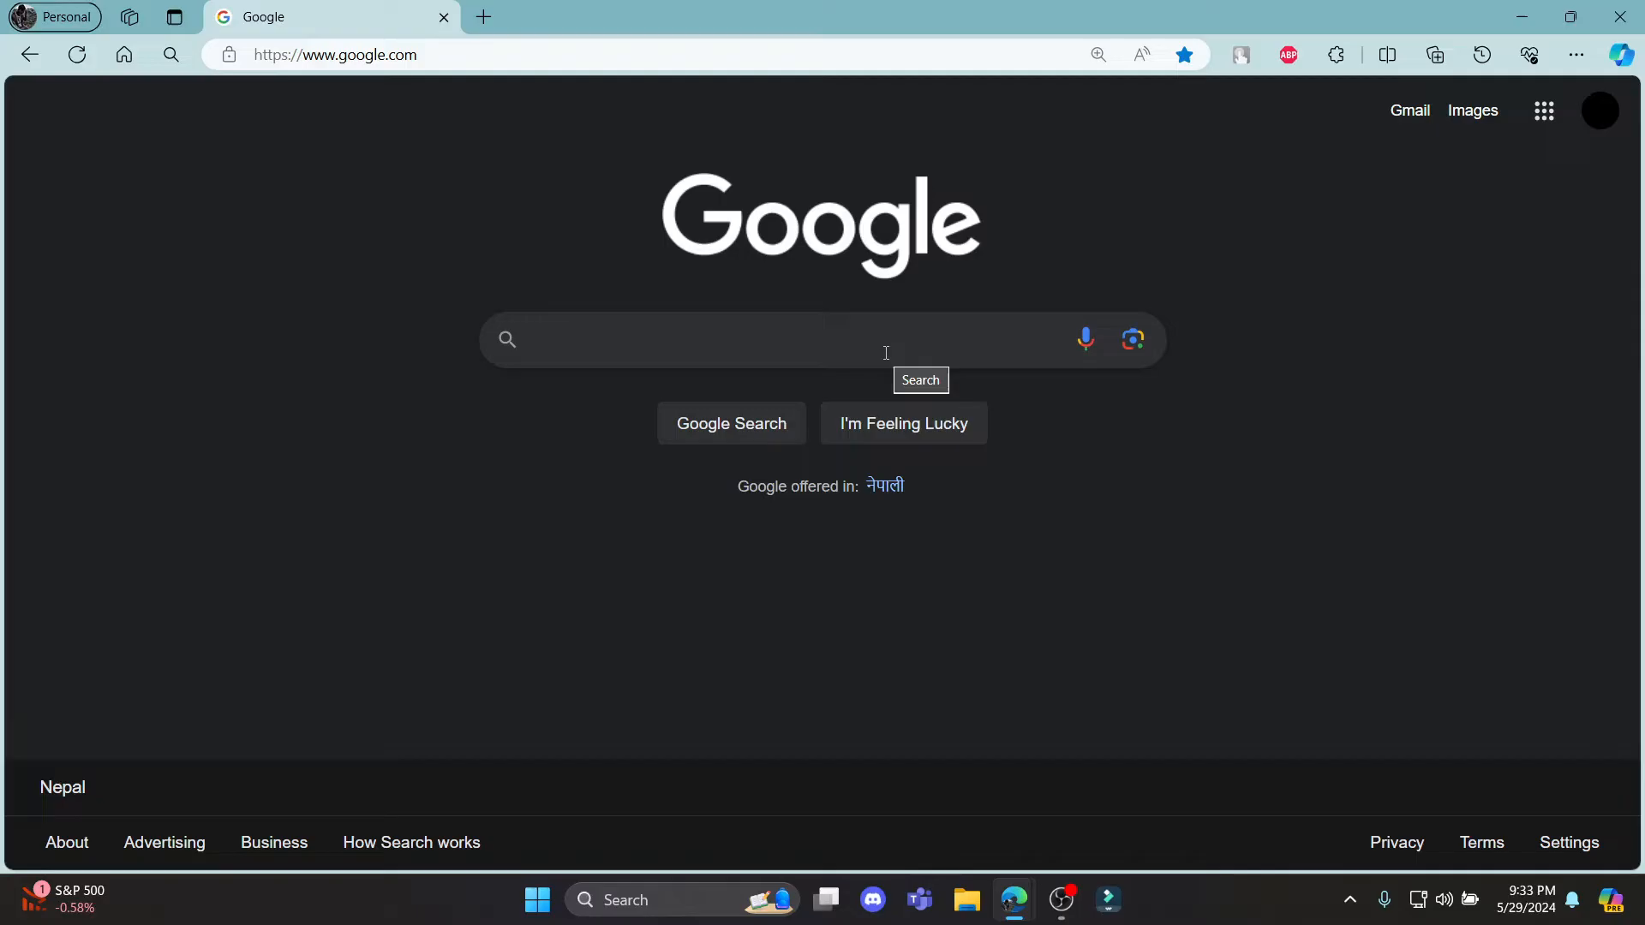
Search Google for 'pygmalion ai sign up' and open the pygmalion.chat result.
{"action": "type", "text": "pygmalion ai sign up"}
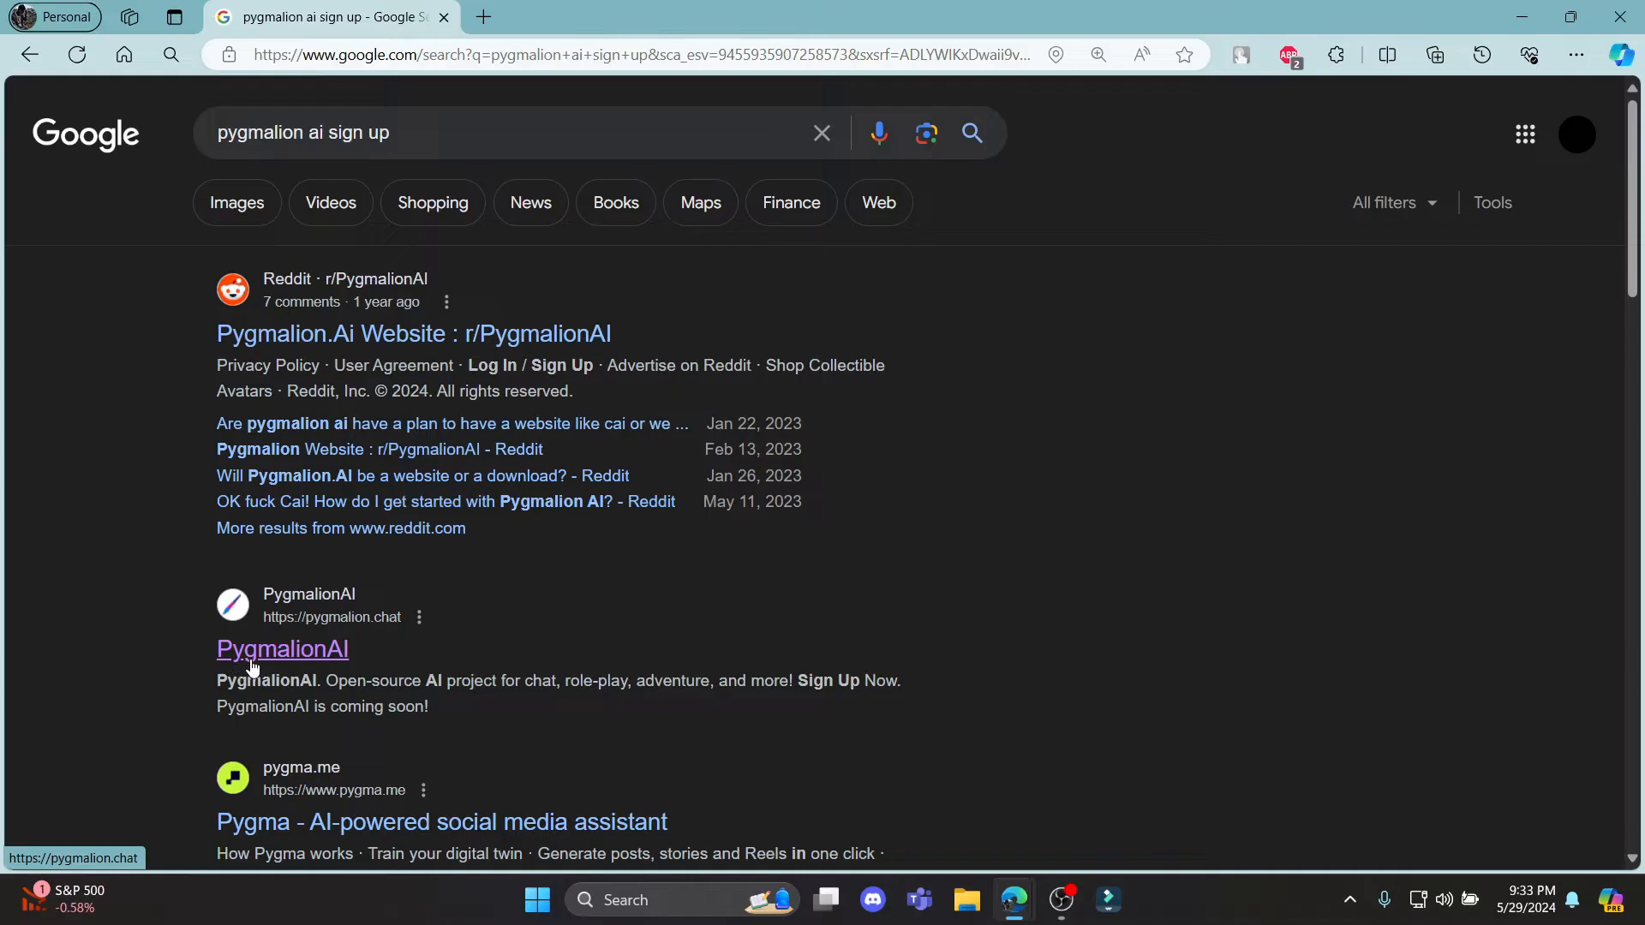
{"action": "left_click", "coordinate": [282, 649]}
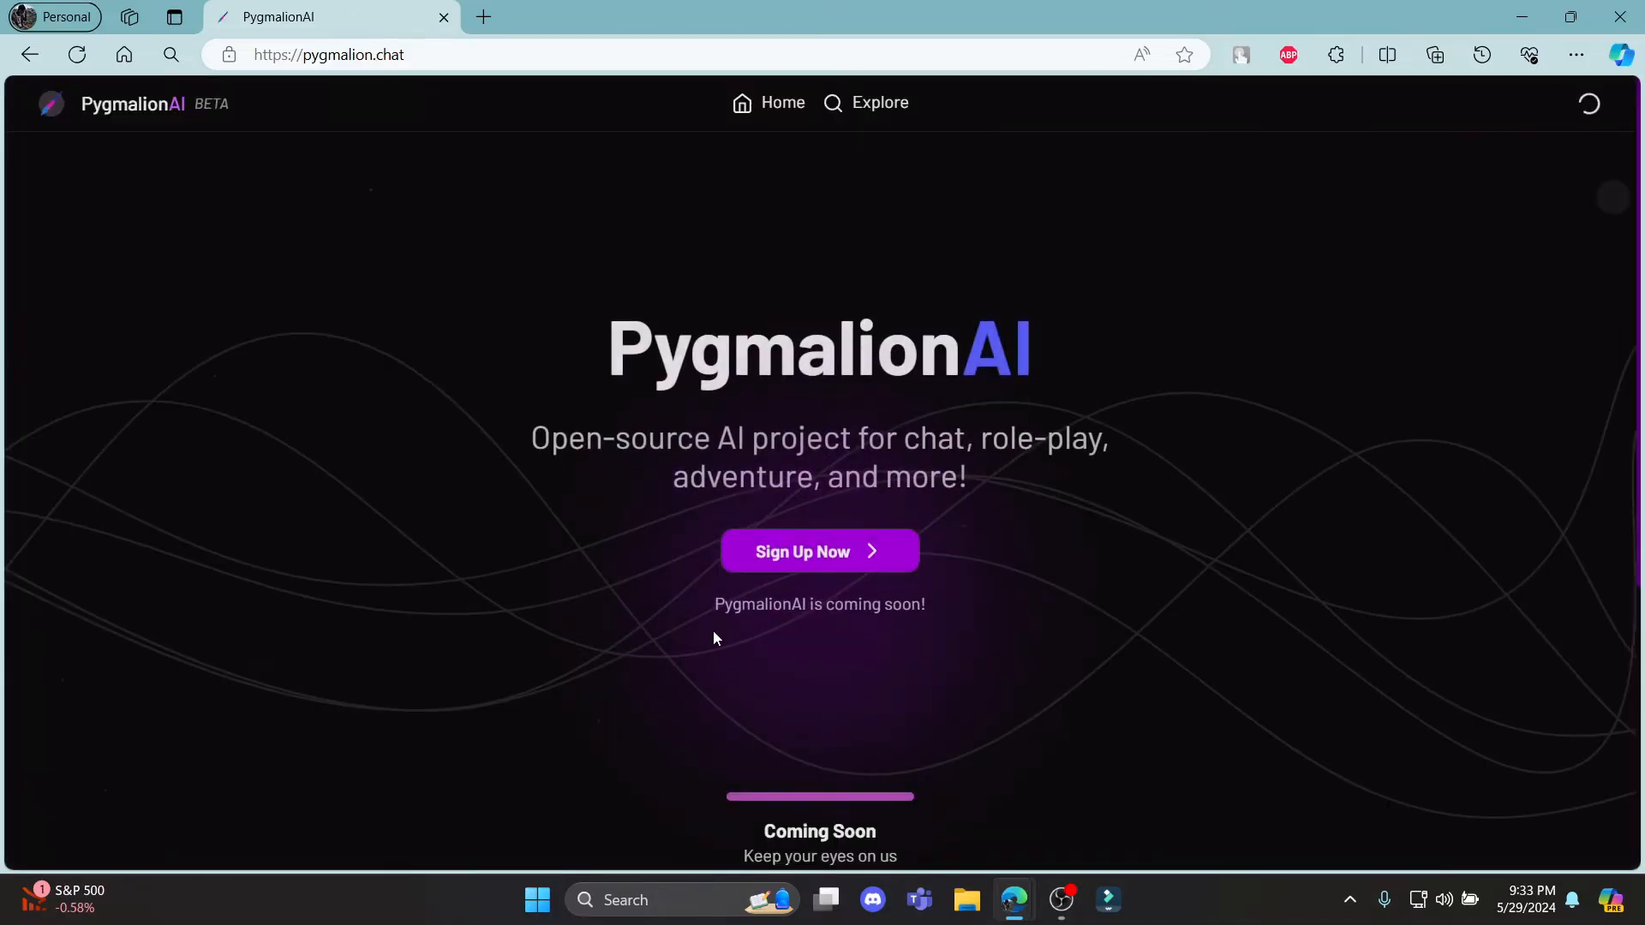
Open the Sign Up Now form and start entering the email address.
{"action": "left_click", "coordinate": [819, 550]}
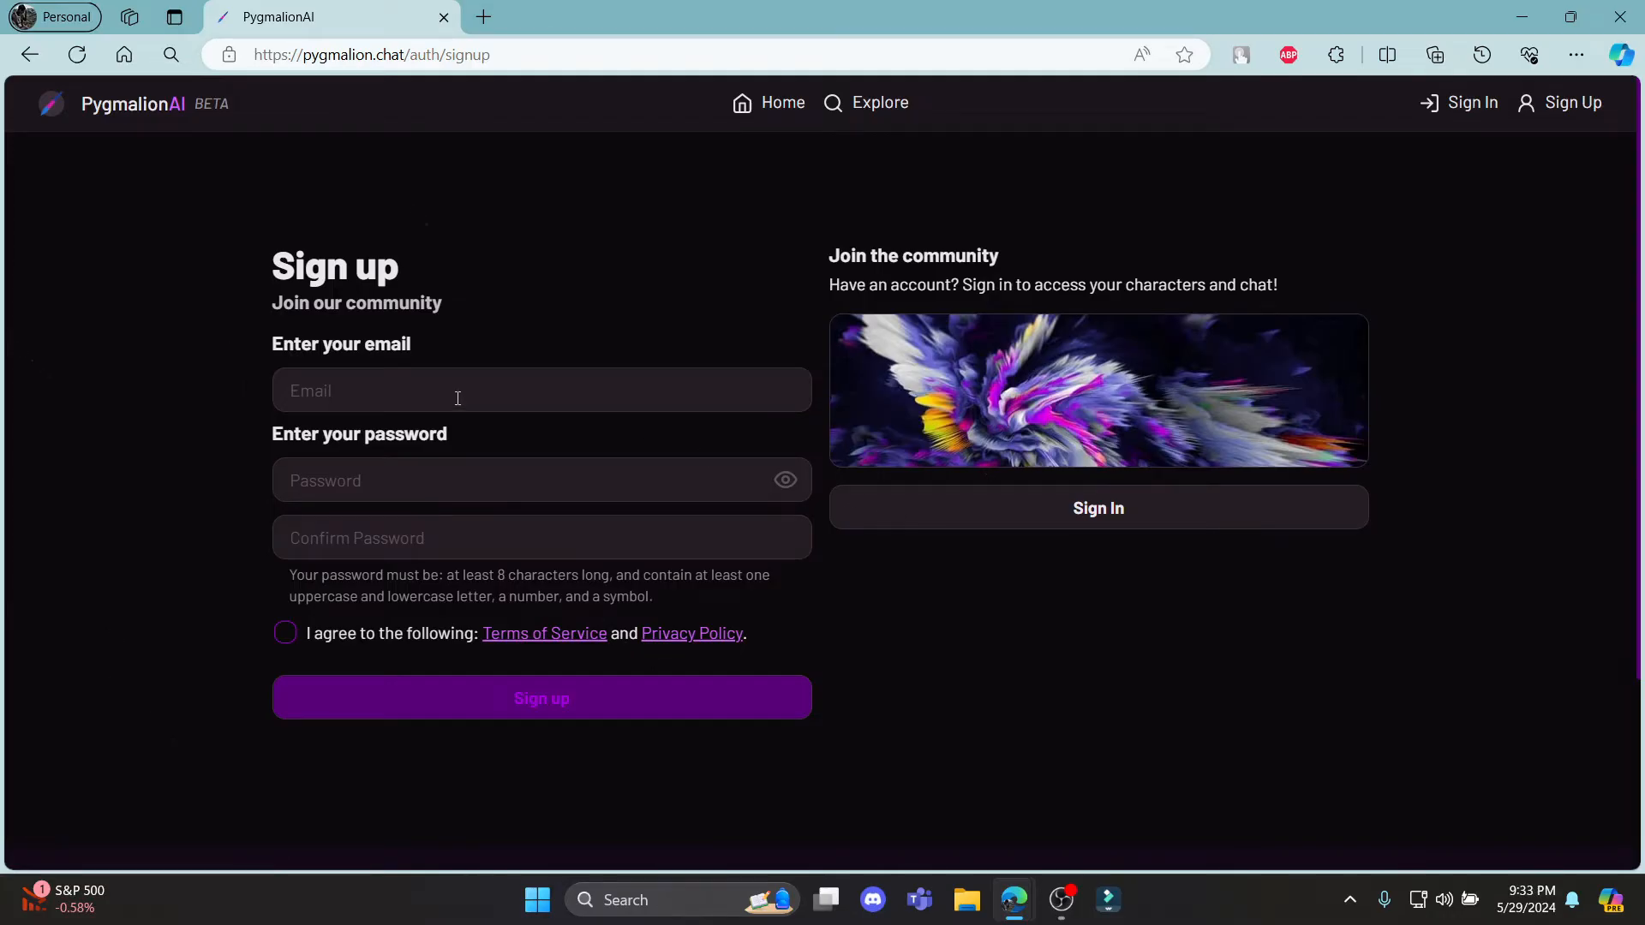
{"action": "left_click", "coordinate": [457, 391]}
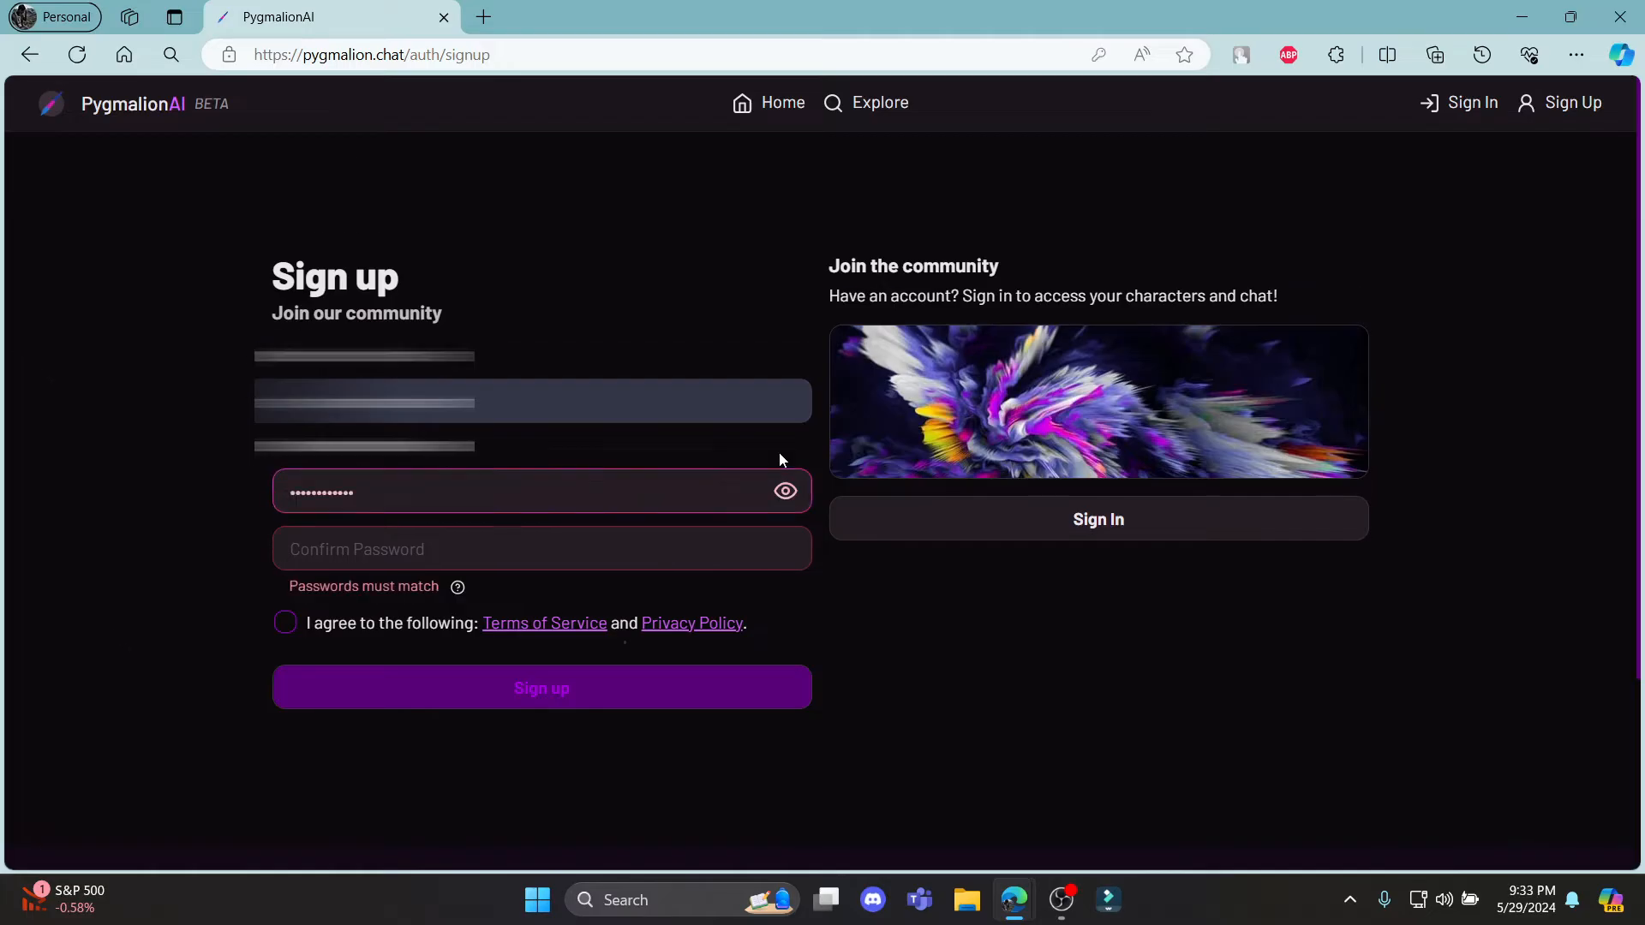
{"action": "left_click", "coordinate": [785, 491]}
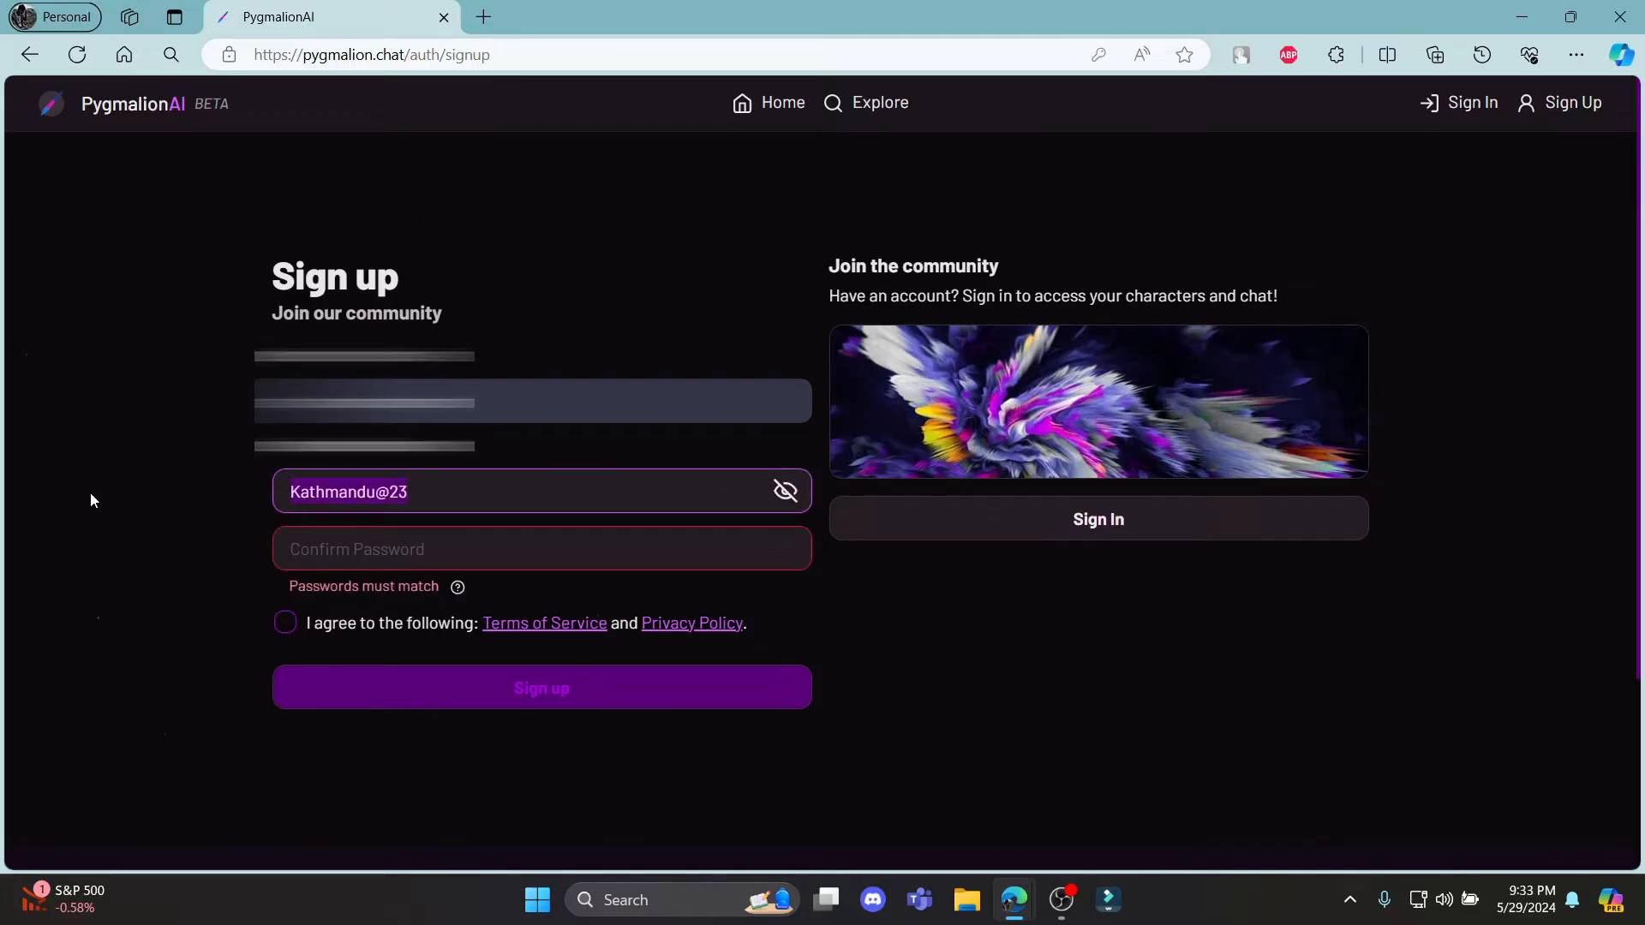
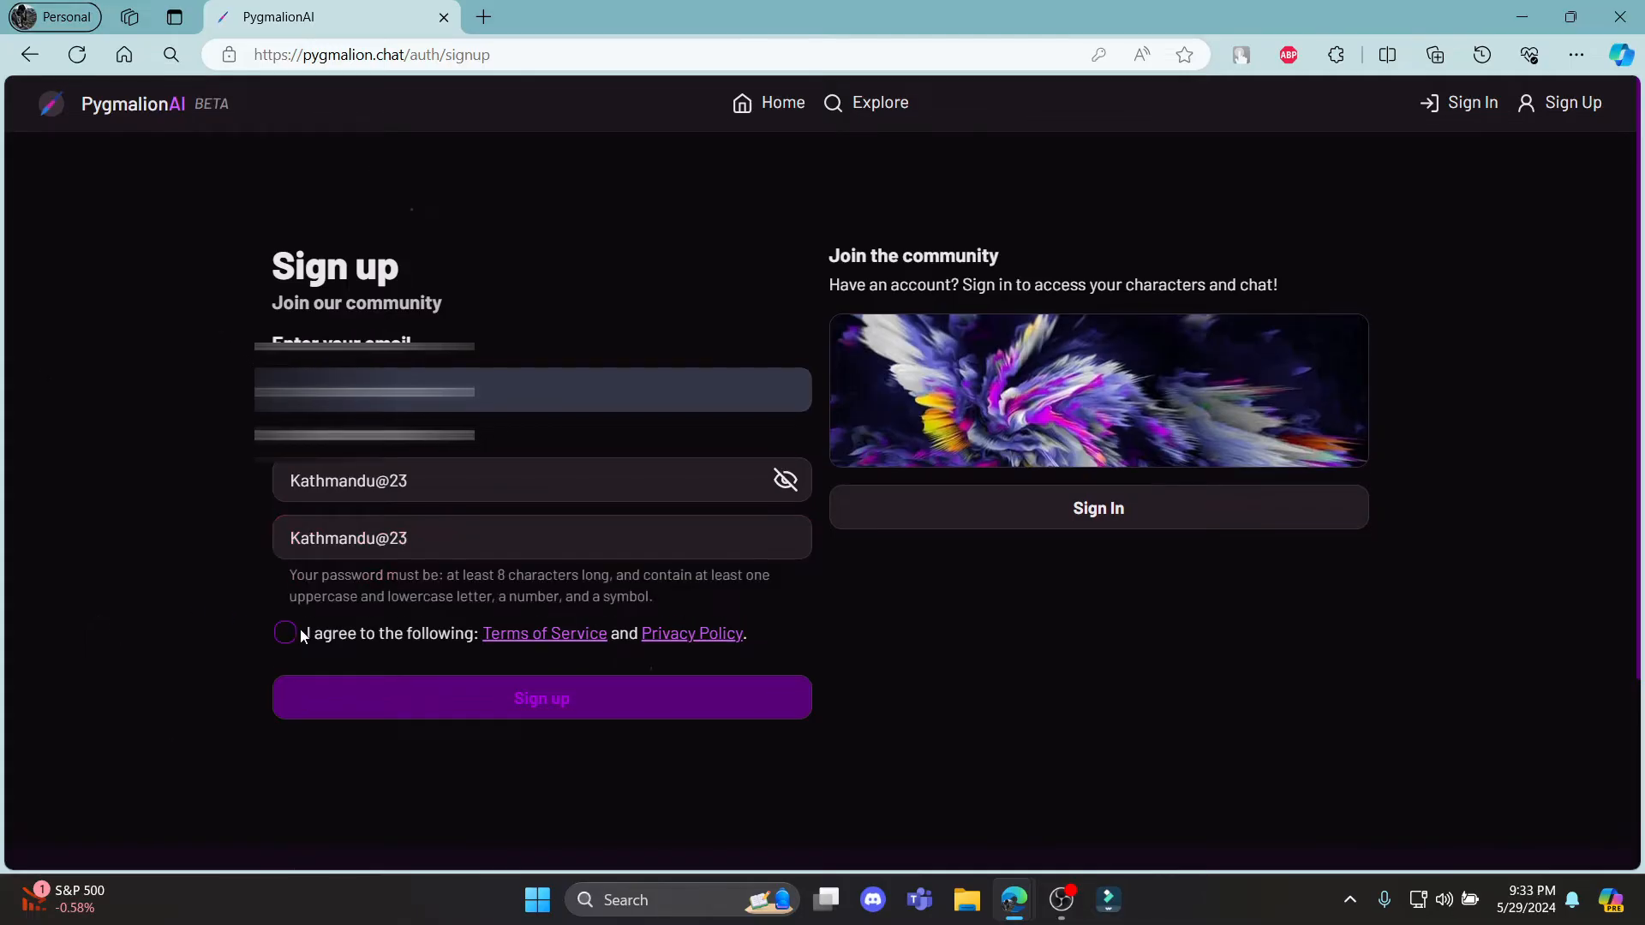
{"action": "left_click", "coordinate": [284, 633]}
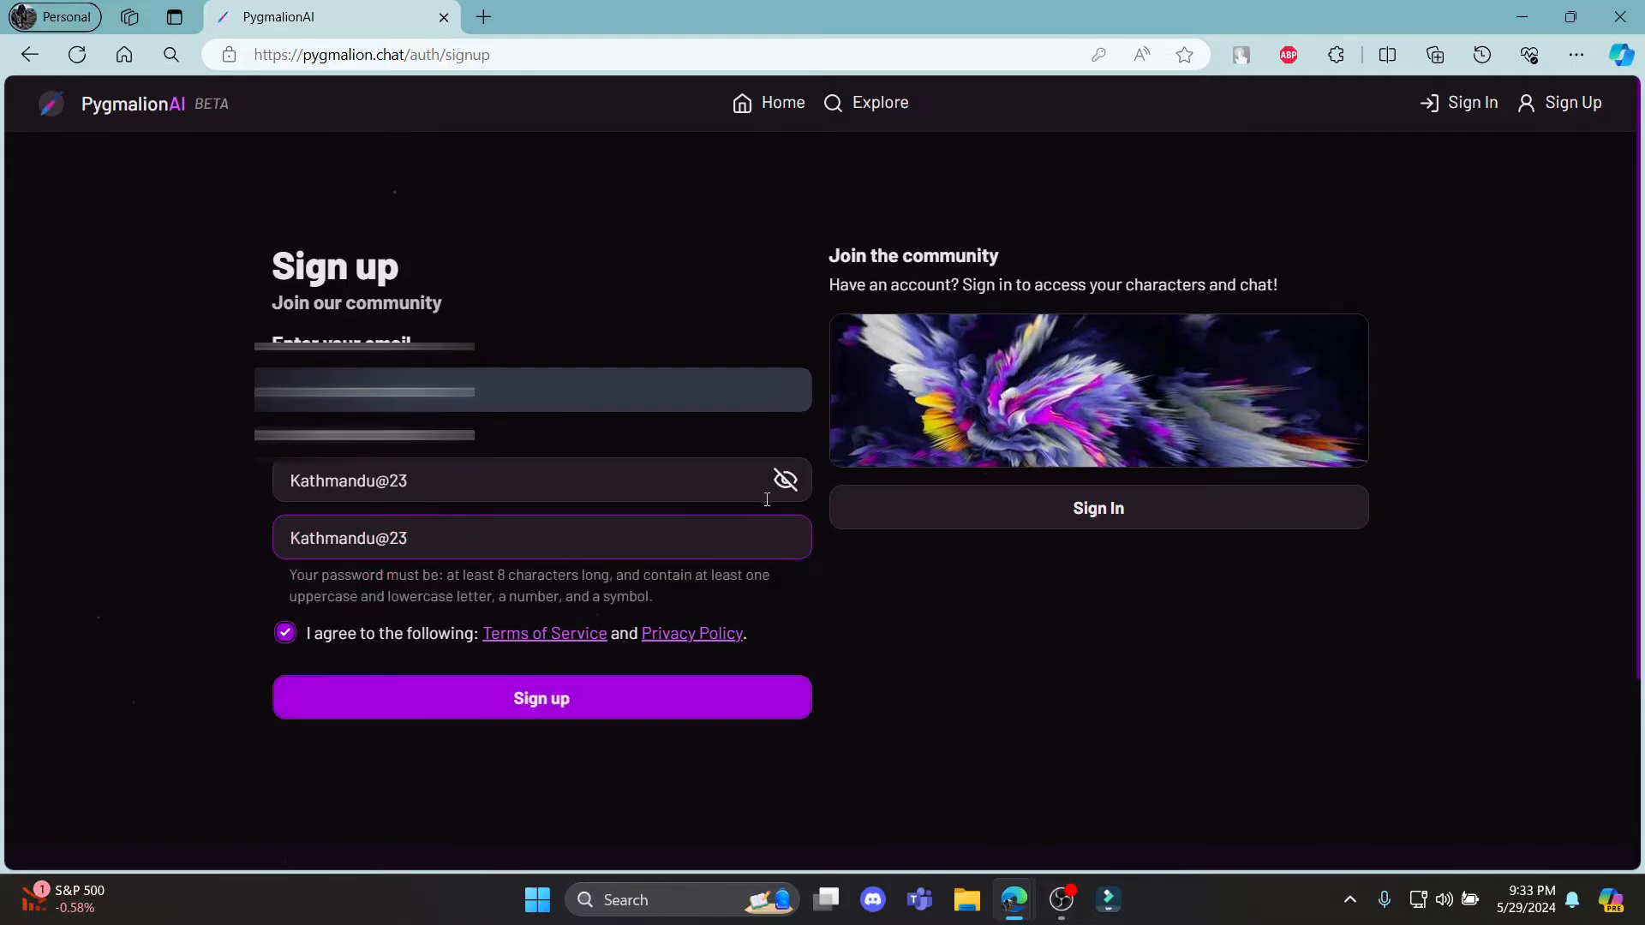
{"action": "left_click", "coordinate": [541, 698]}
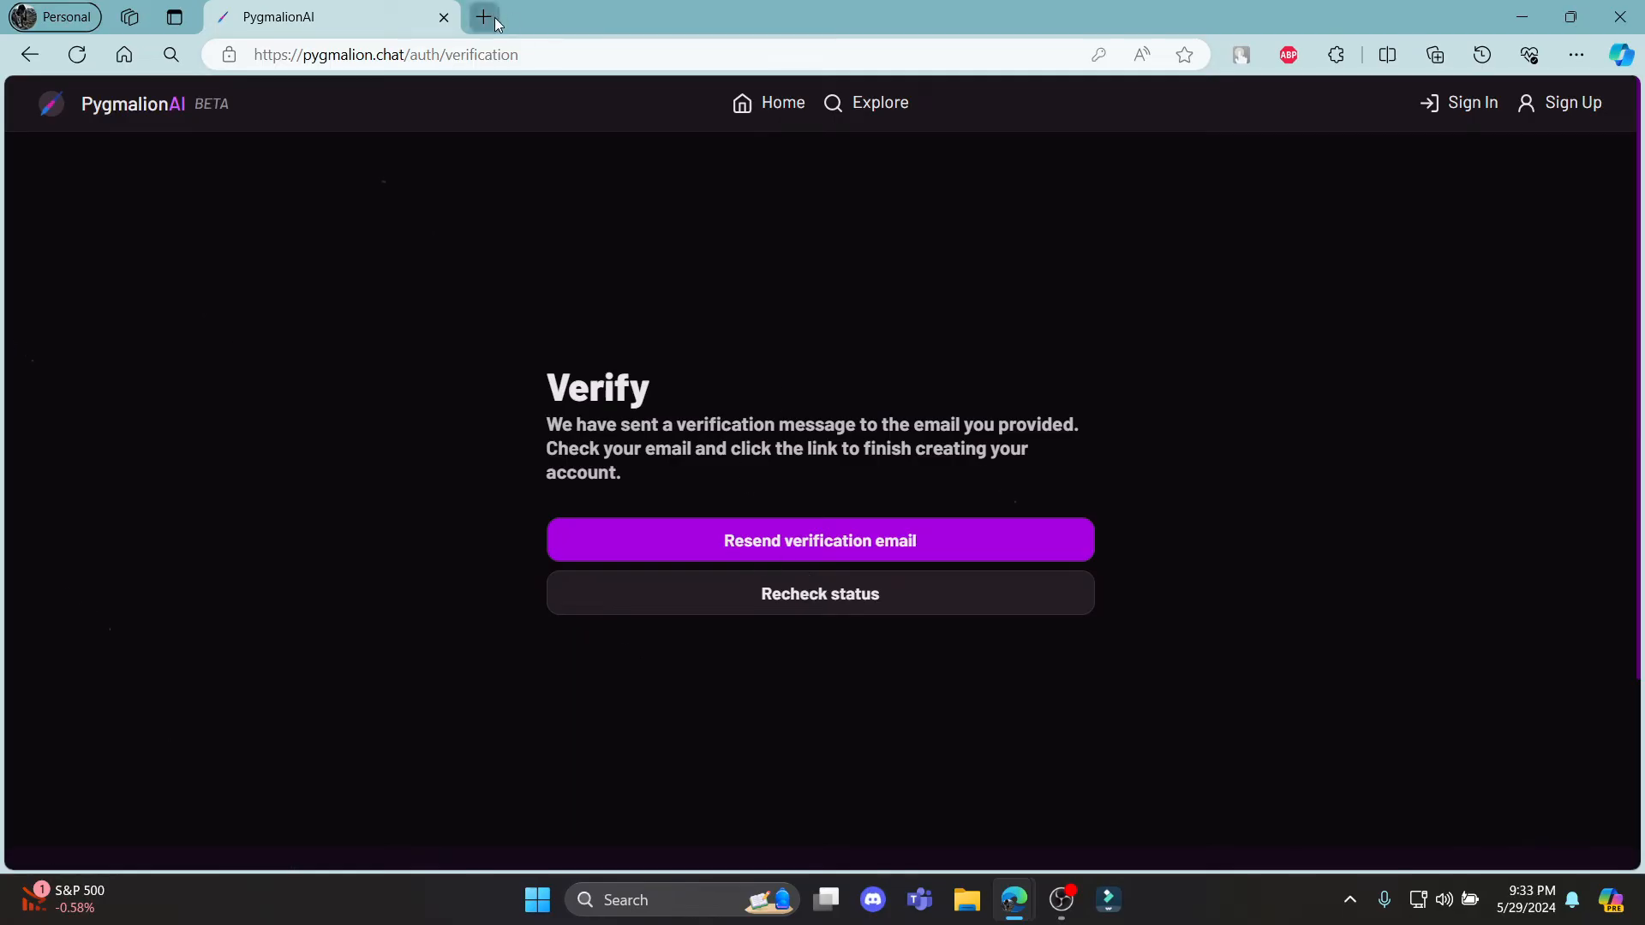
In a new tab, reach the verification Success page and choose Return to PygmalionAI.
{"action": "left_click", "coordinate": [481, 18]}
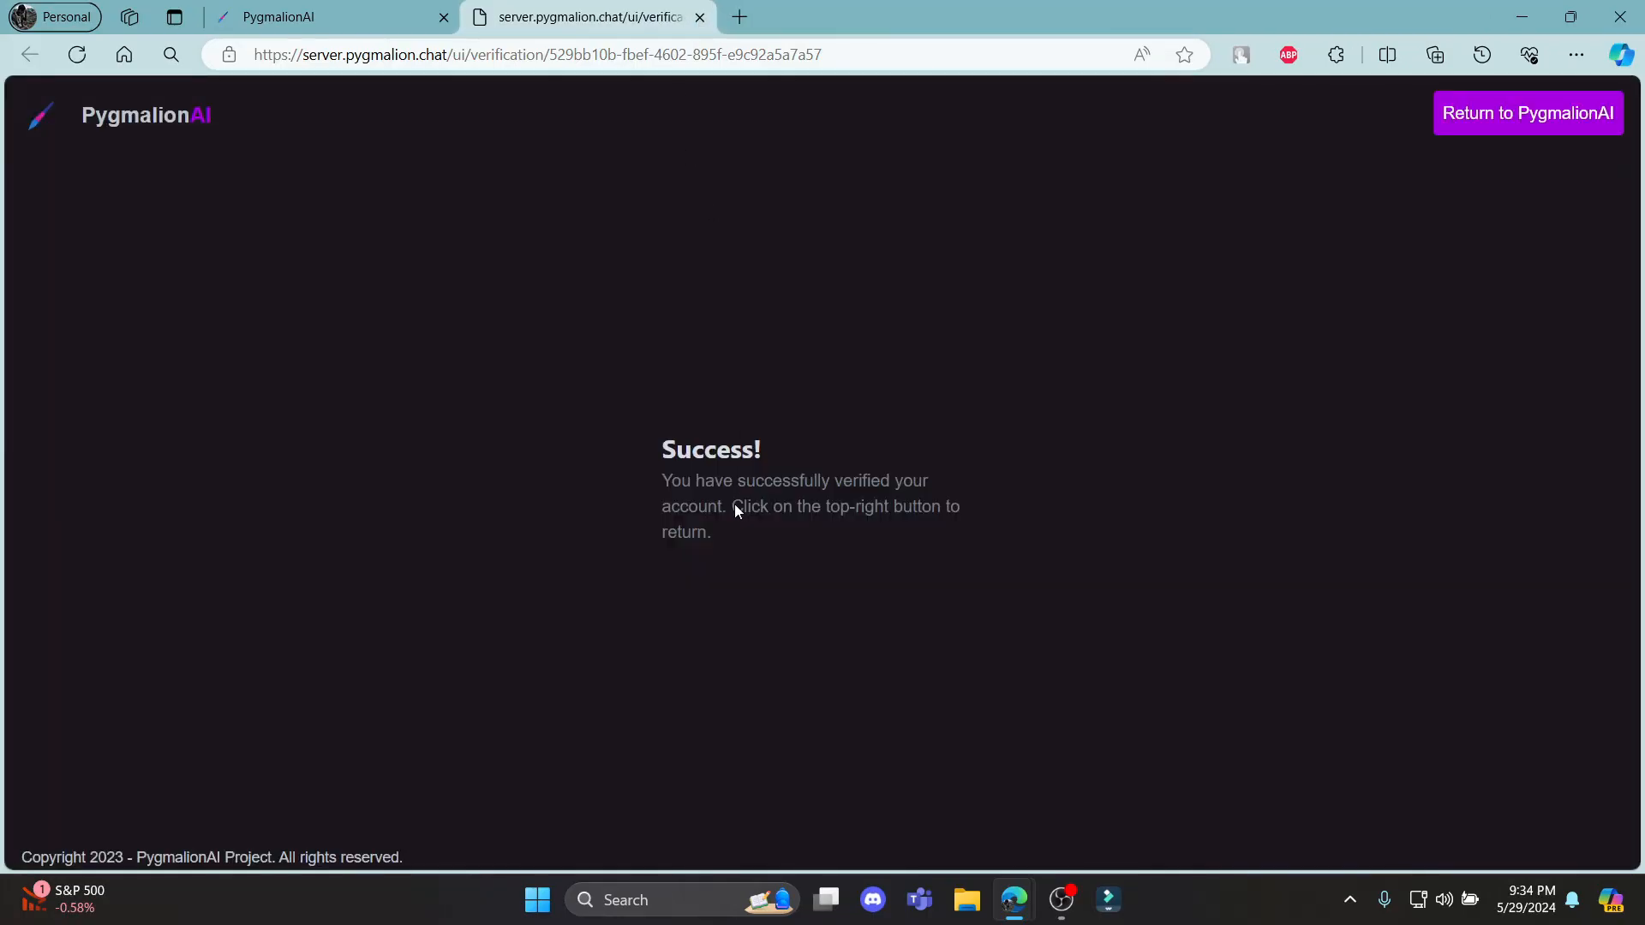
{"action": "left_click", "coordinate": [1527, 113]}
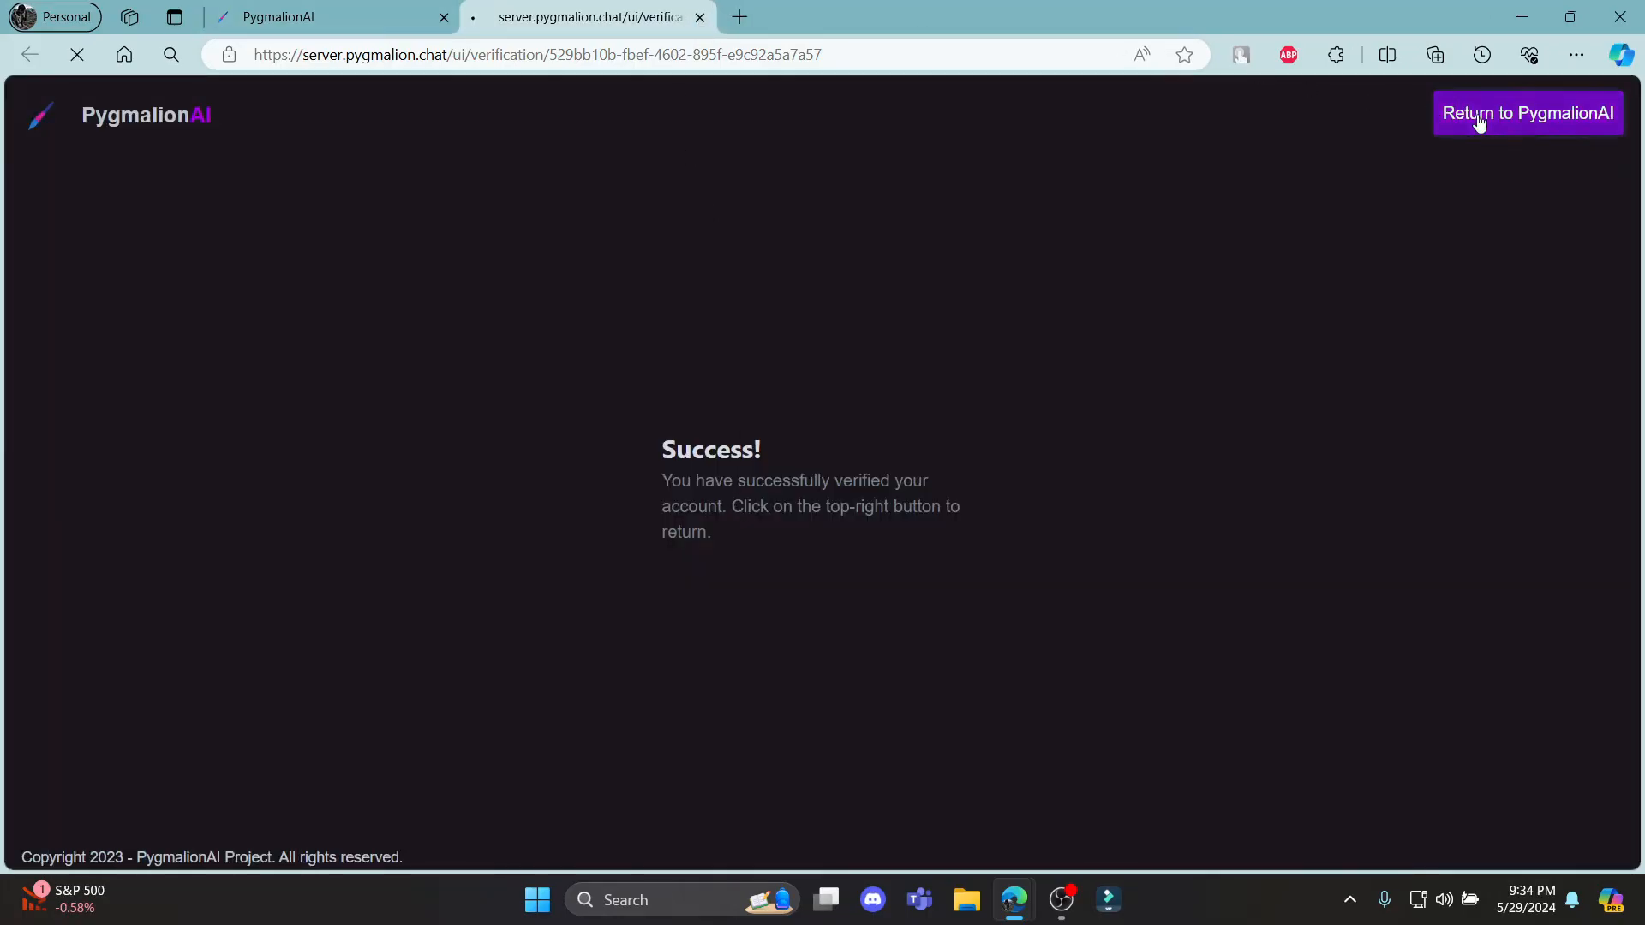
Click Return to PygmalionAI again so the pygmalion.chat home page loads.
{"action": "left_click", "coordinate": [1528, 114]}
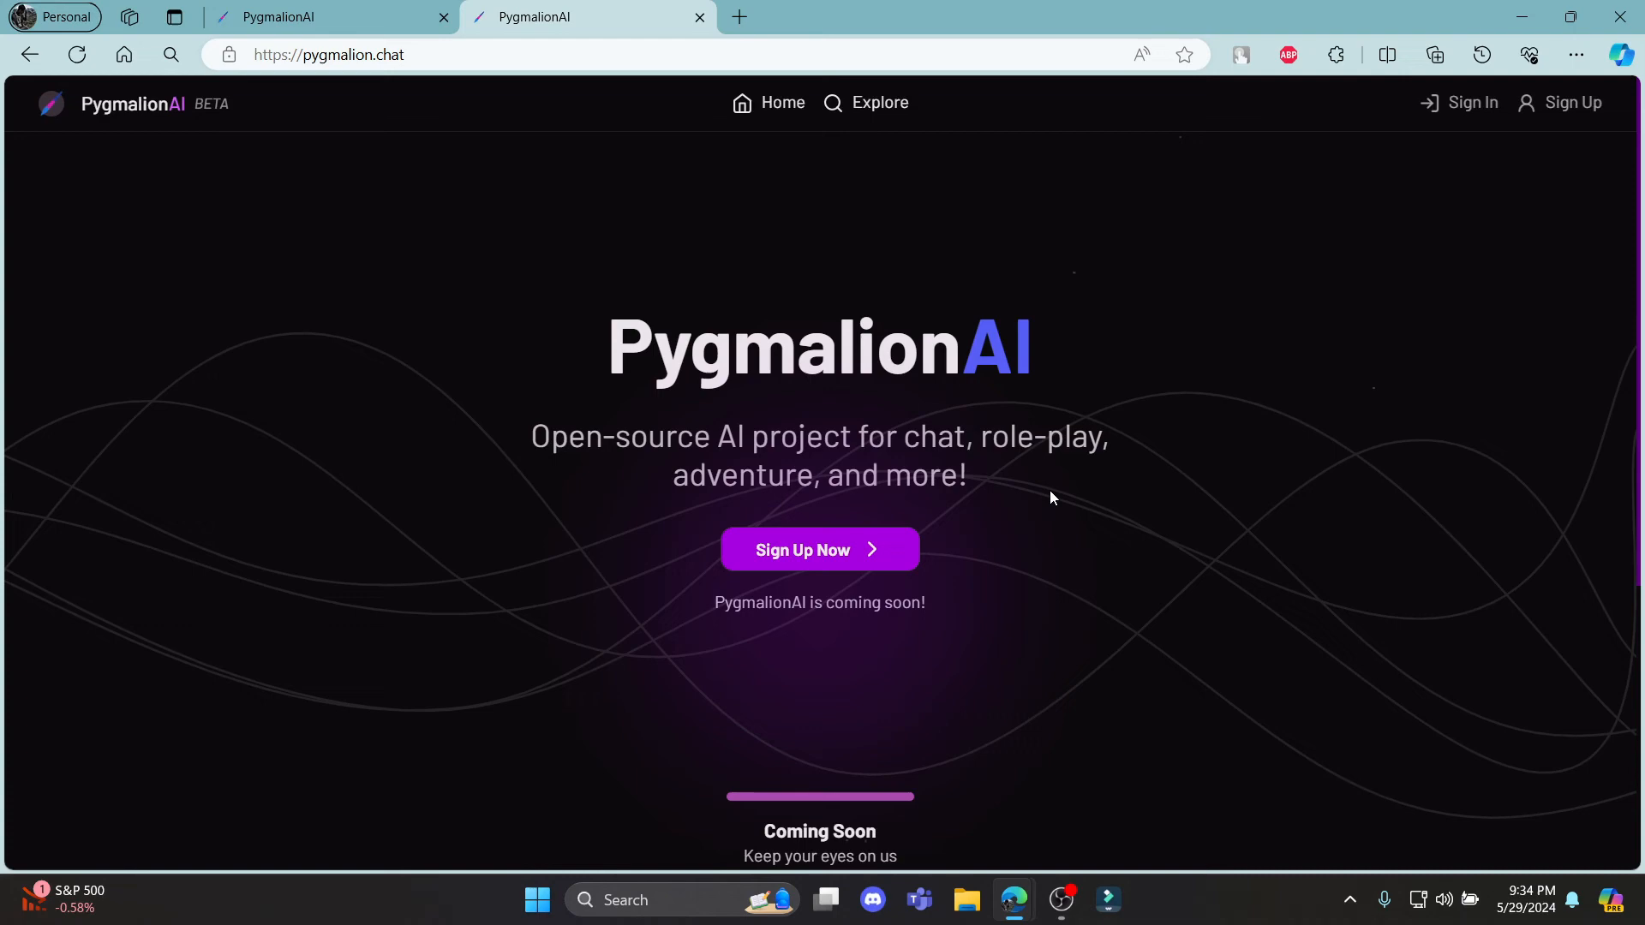
{"action": "mouse_move", "coordinate": [1601, 180]}
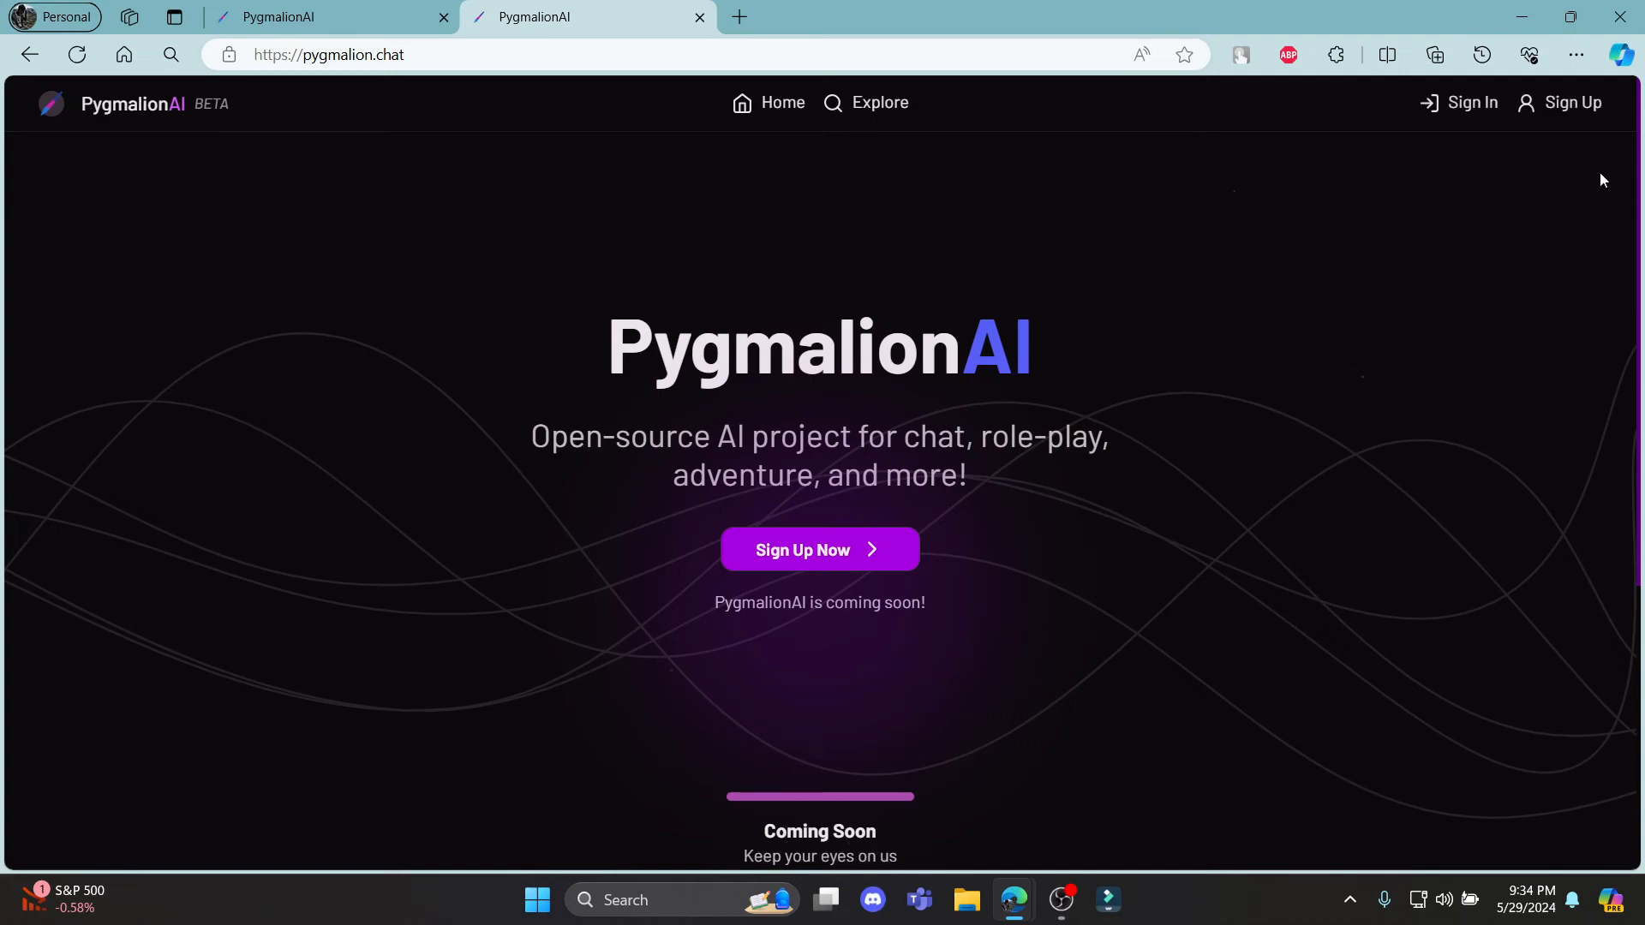
{"action": "mouse_move", "coordinate": [1452, 105]}
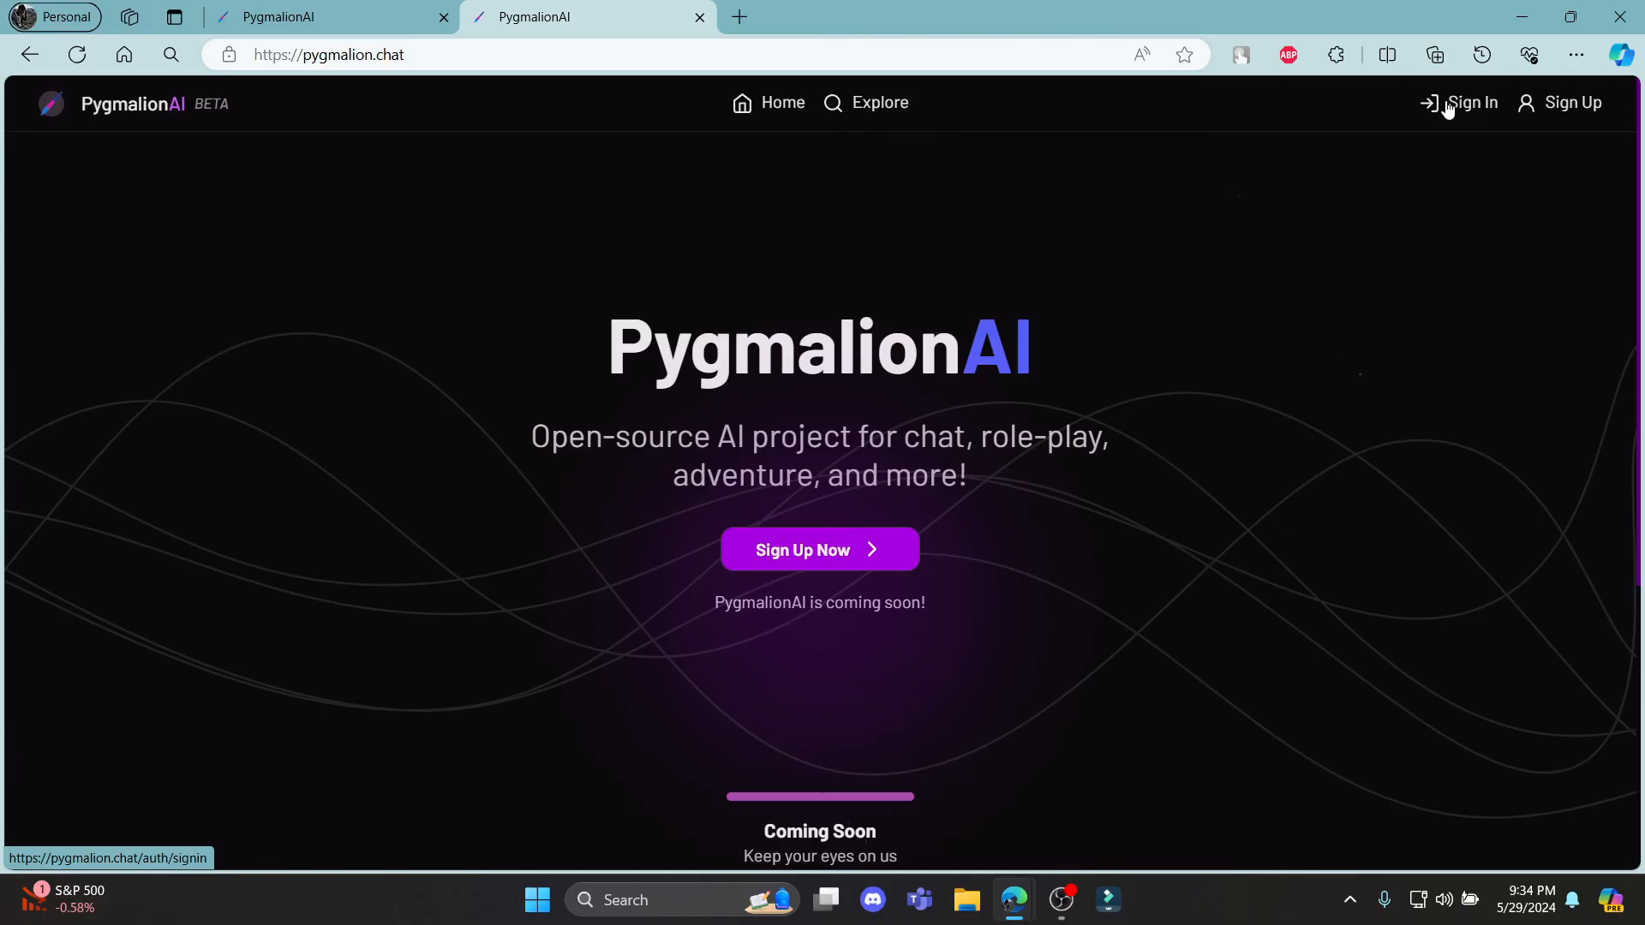
{"action": "mouse_move", "coordinate": [1290, 420]}
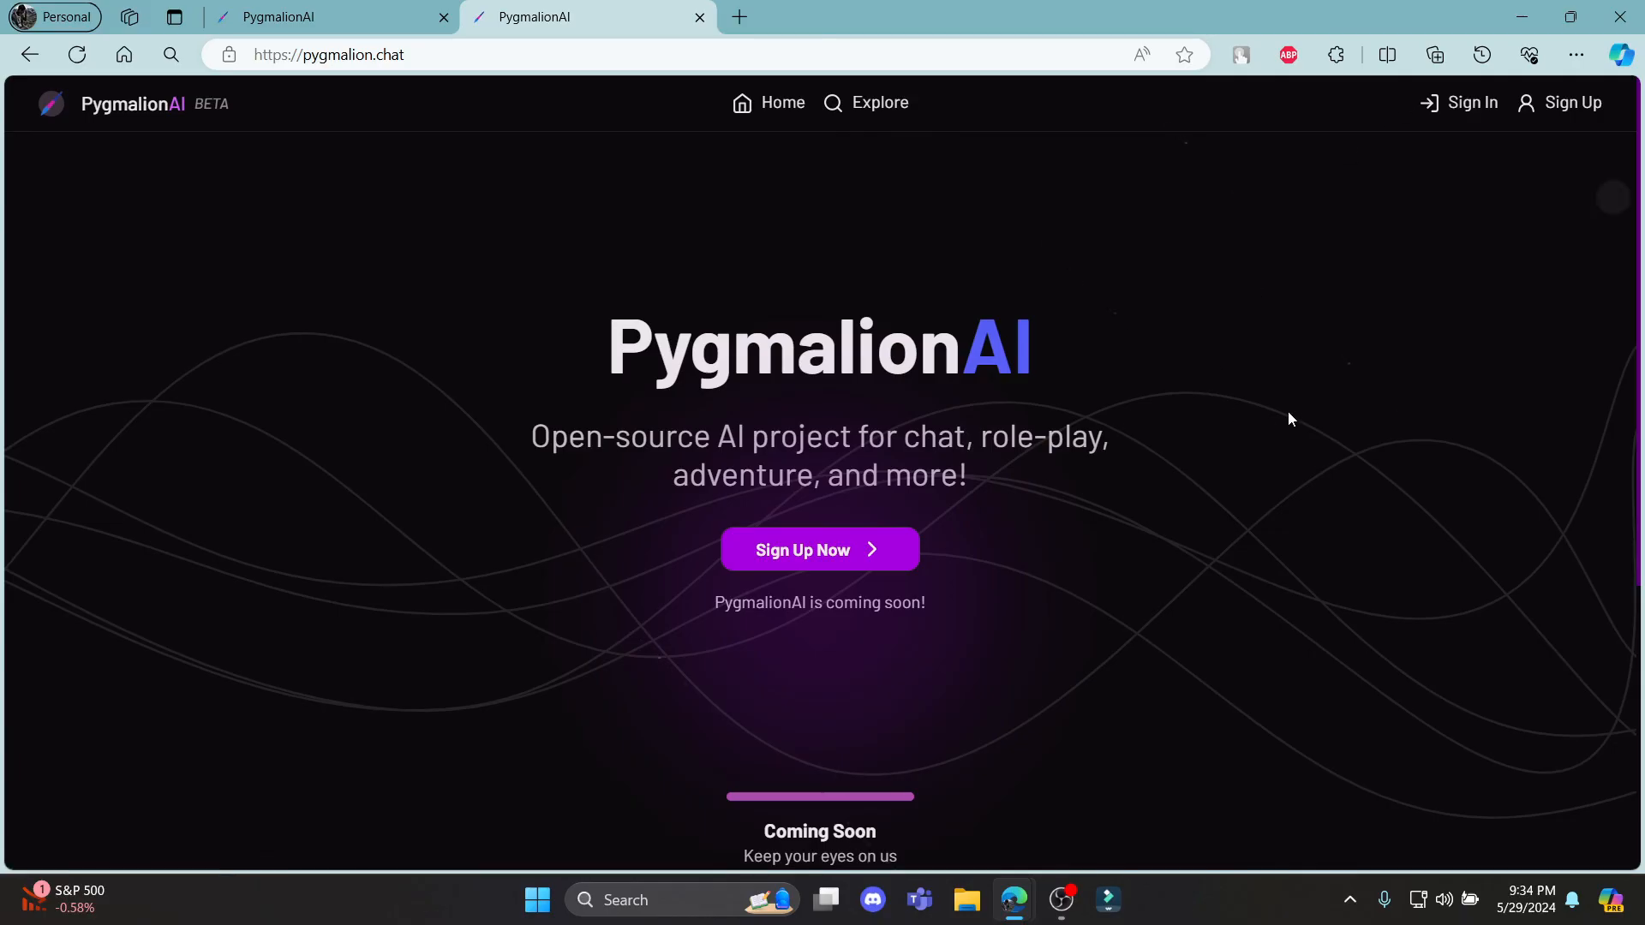